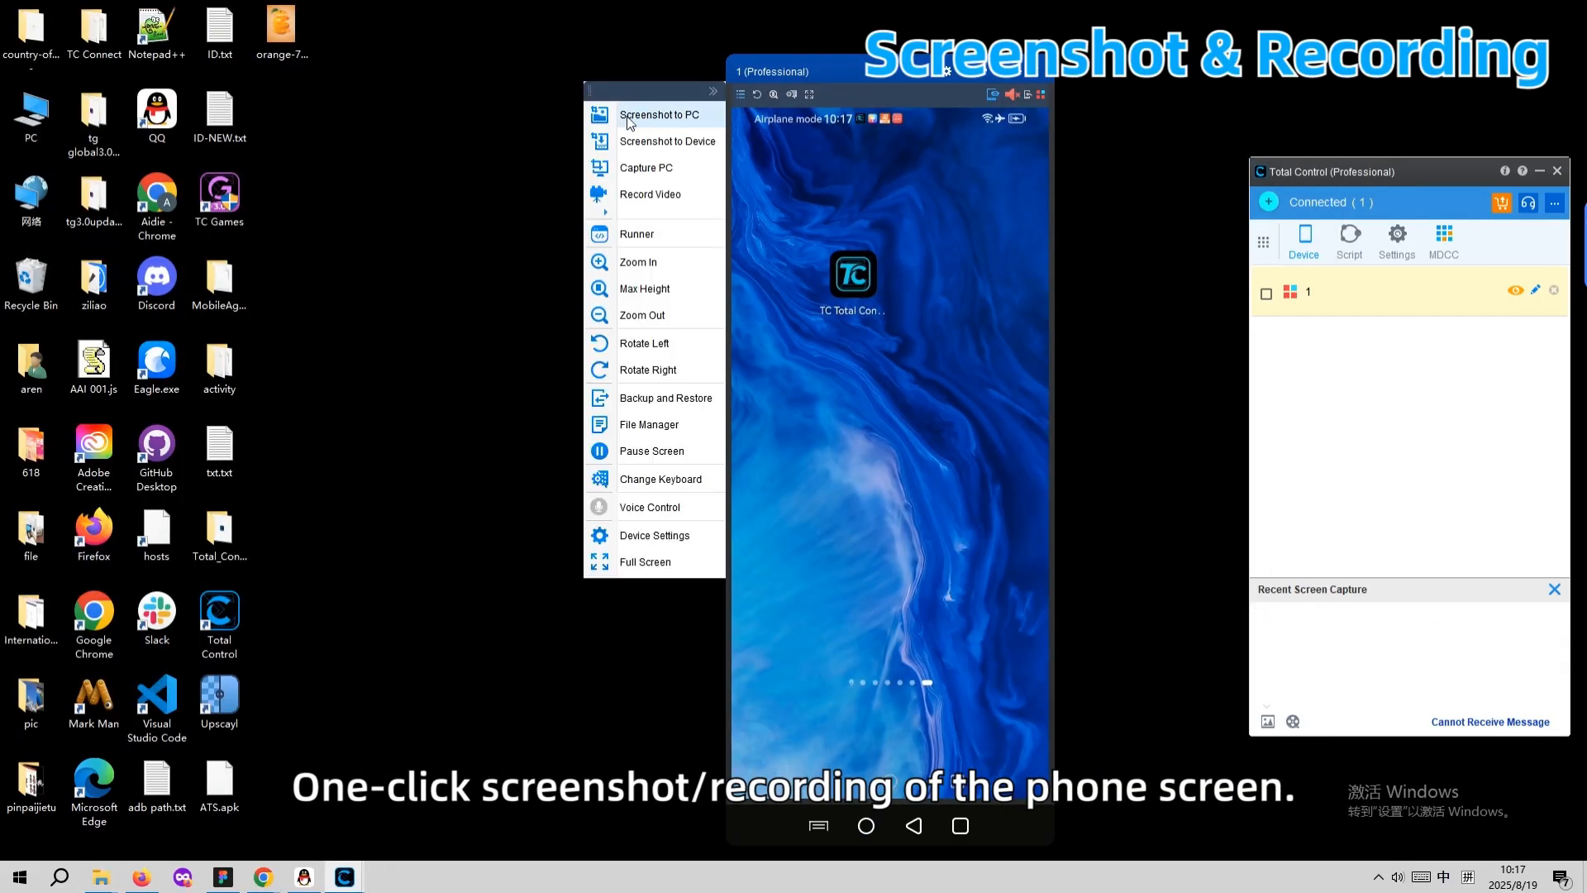
- Save a screenshot of the phone's home screen to the PC from the side toolbar
{"action": "left_click", "coordinate": [659, 114]}
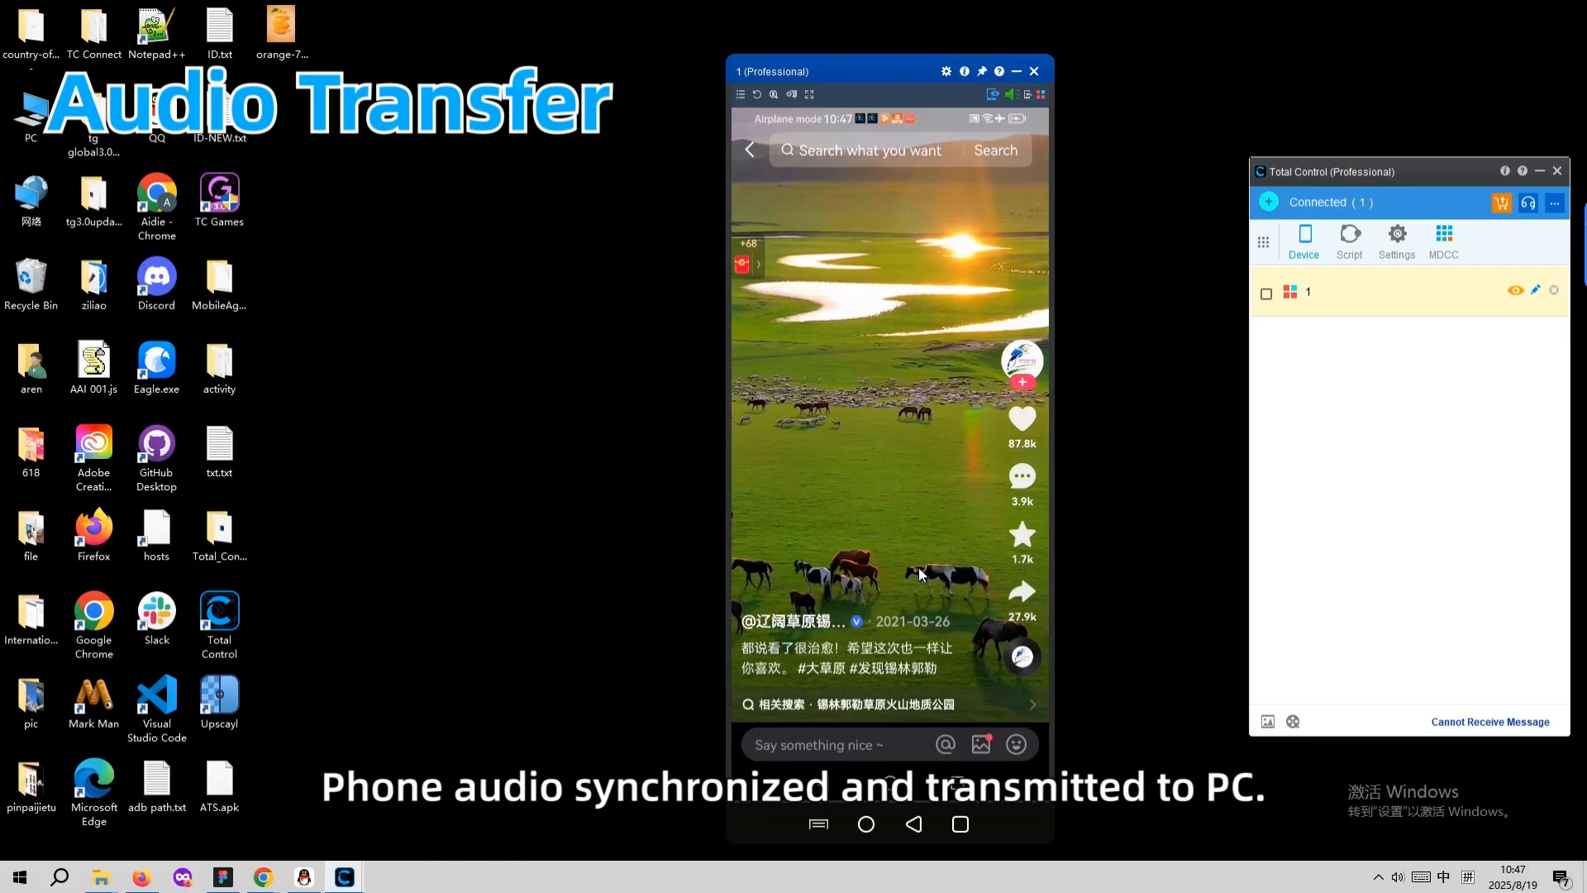
- Scroll the phone's video feed up to the grassland video with horses
{"action": "scroll", "scroll_direction": "up", "scroll_amount": 3}
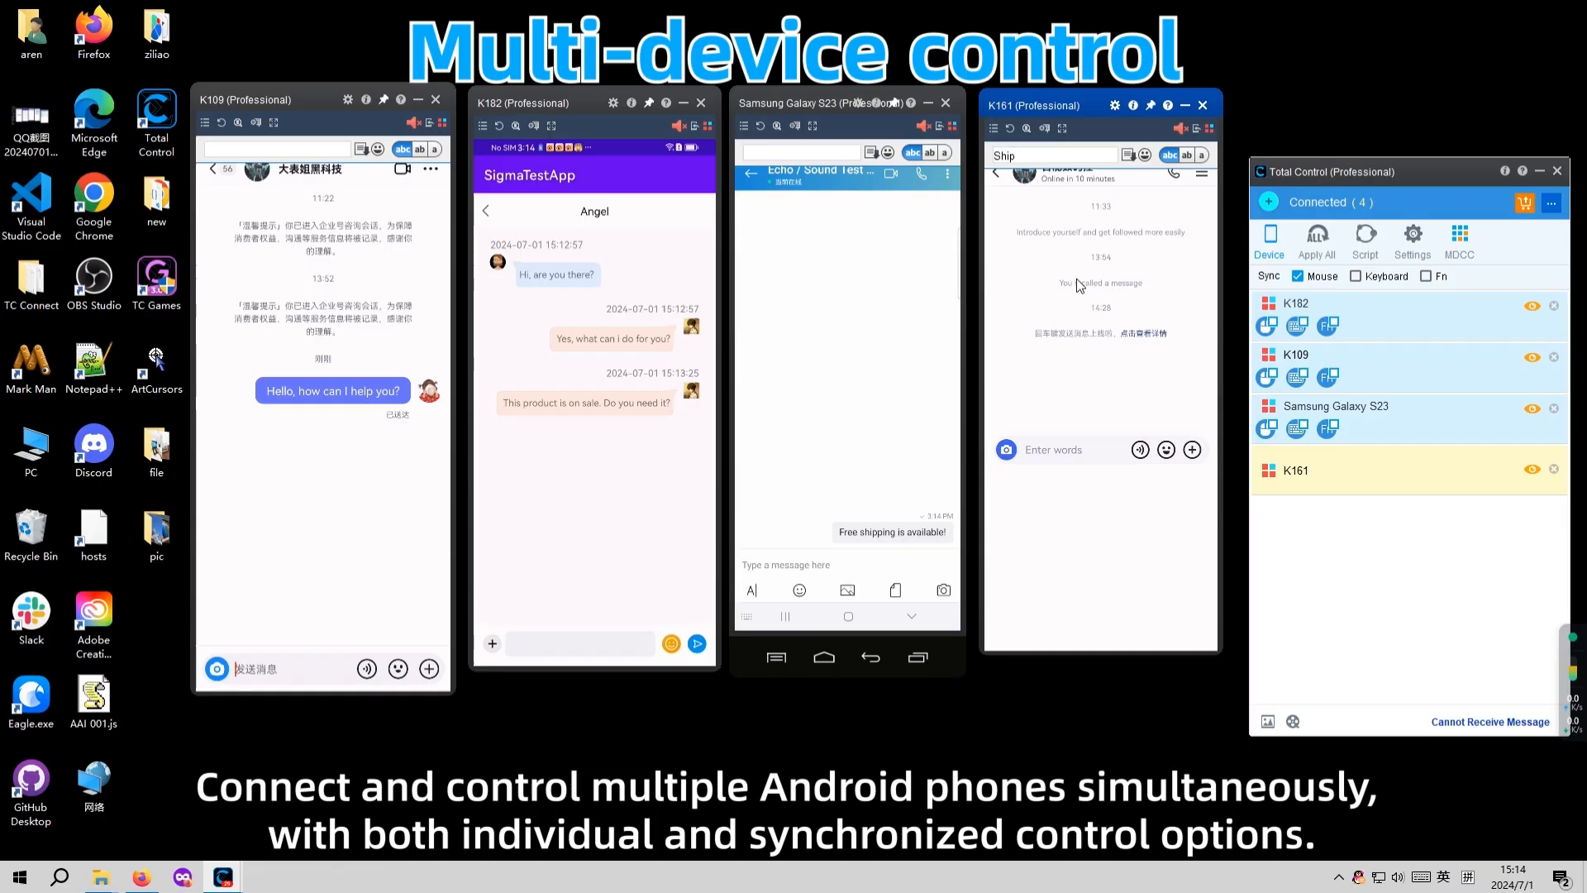
- Type 'included' into a chat on one of the four mirrored phones
{"action": "type", "text": "included"}
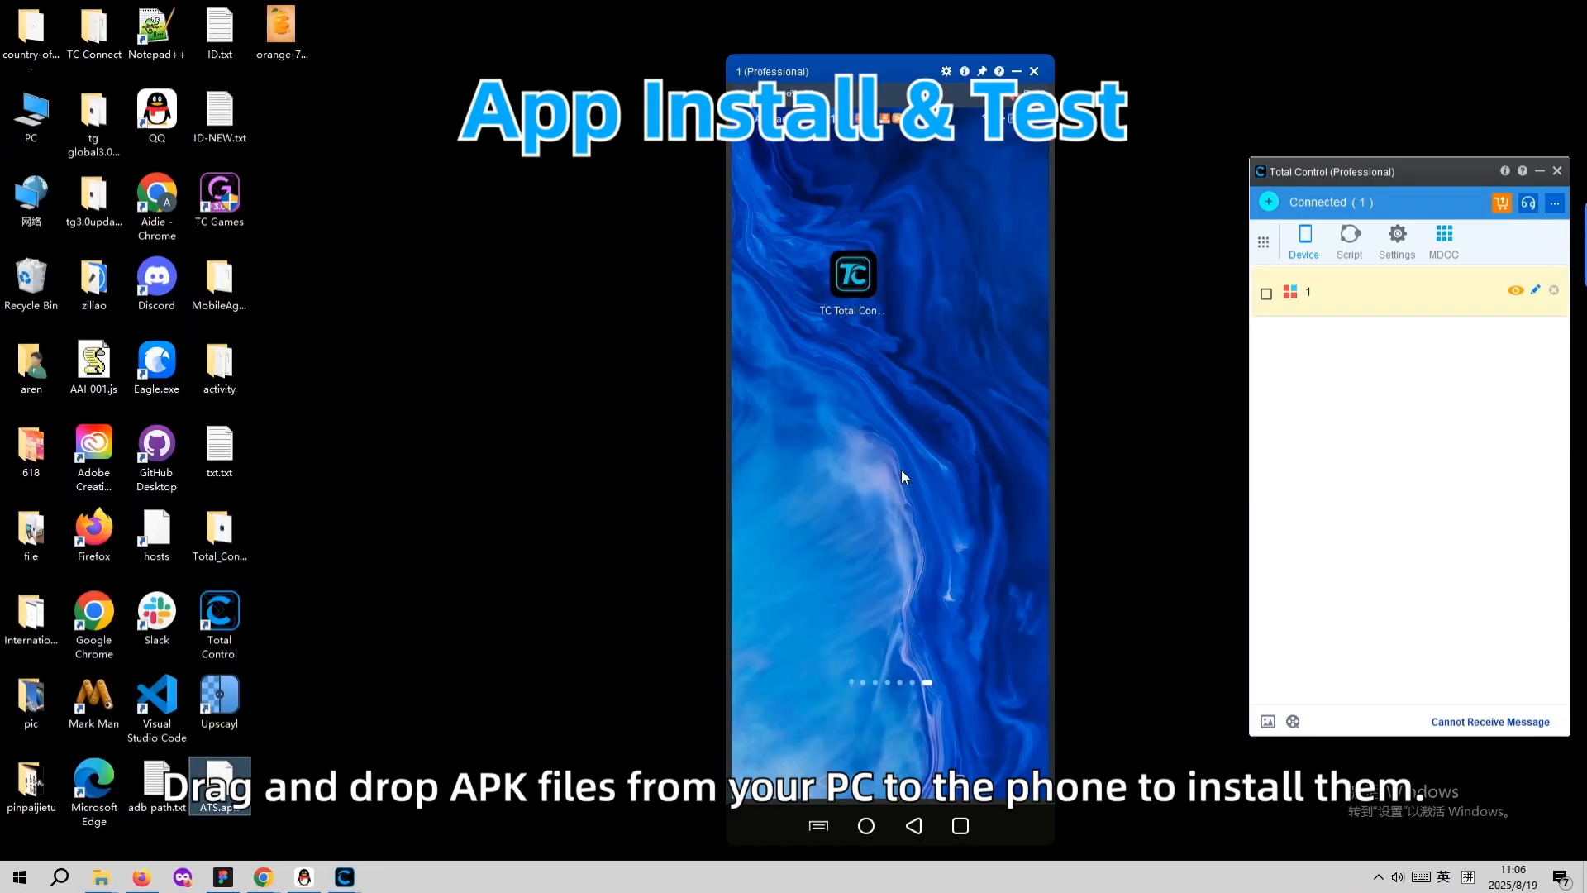
- Drop ATS.apk from the desktop onto the phone and confirm the install with OK
{"action": "left_click_drag", "start_coordinate": [217, 779], "coordinate": [888, 456]}
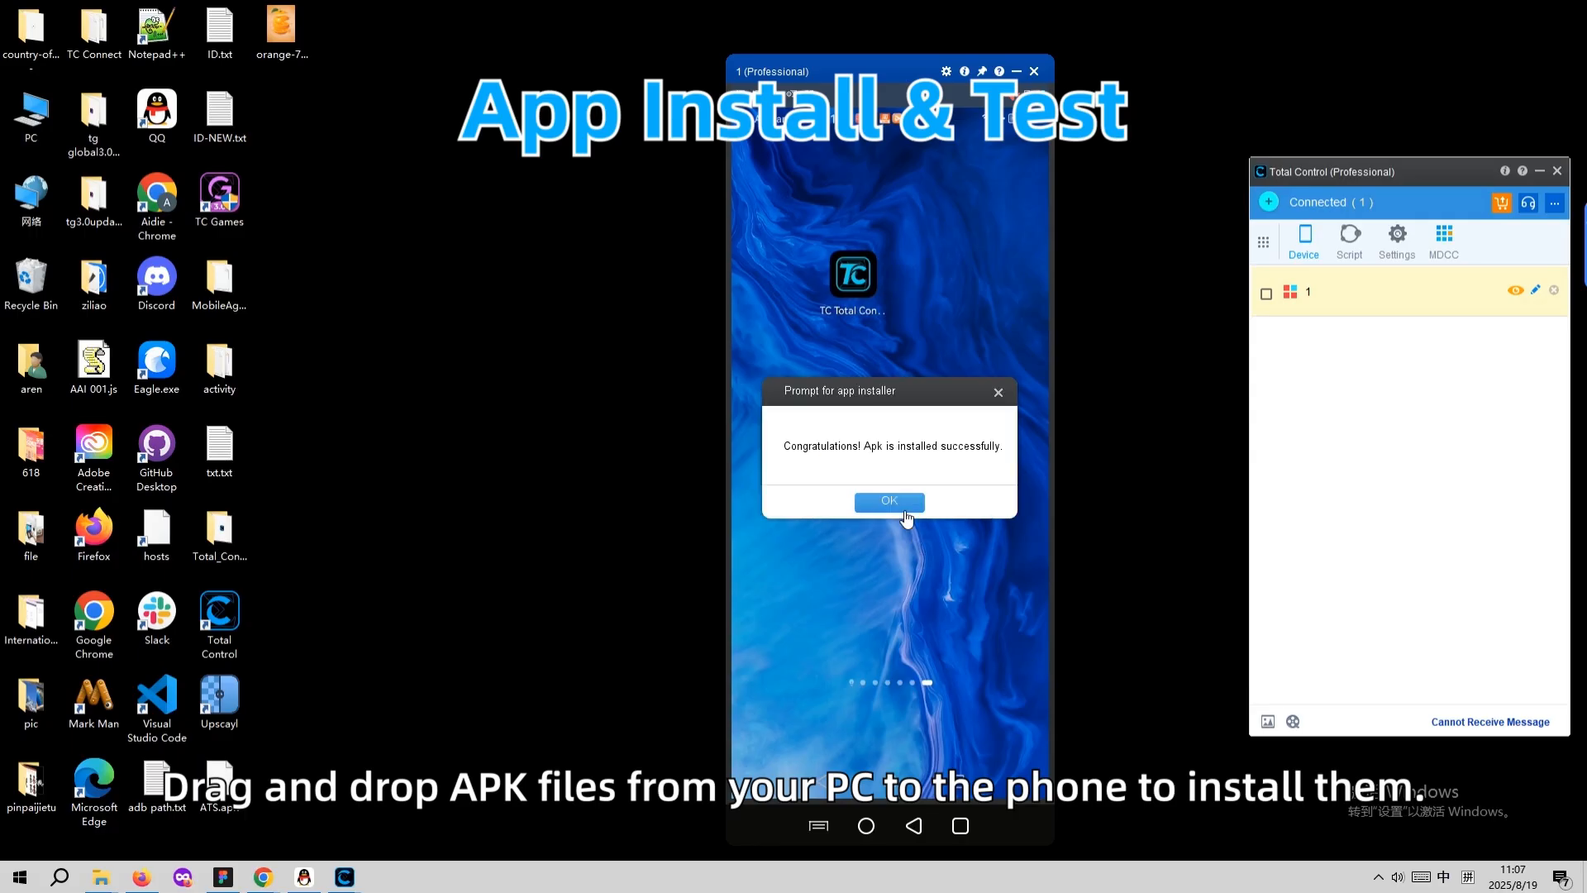
{"action": "left_click", "coordinate": [888, 500]}
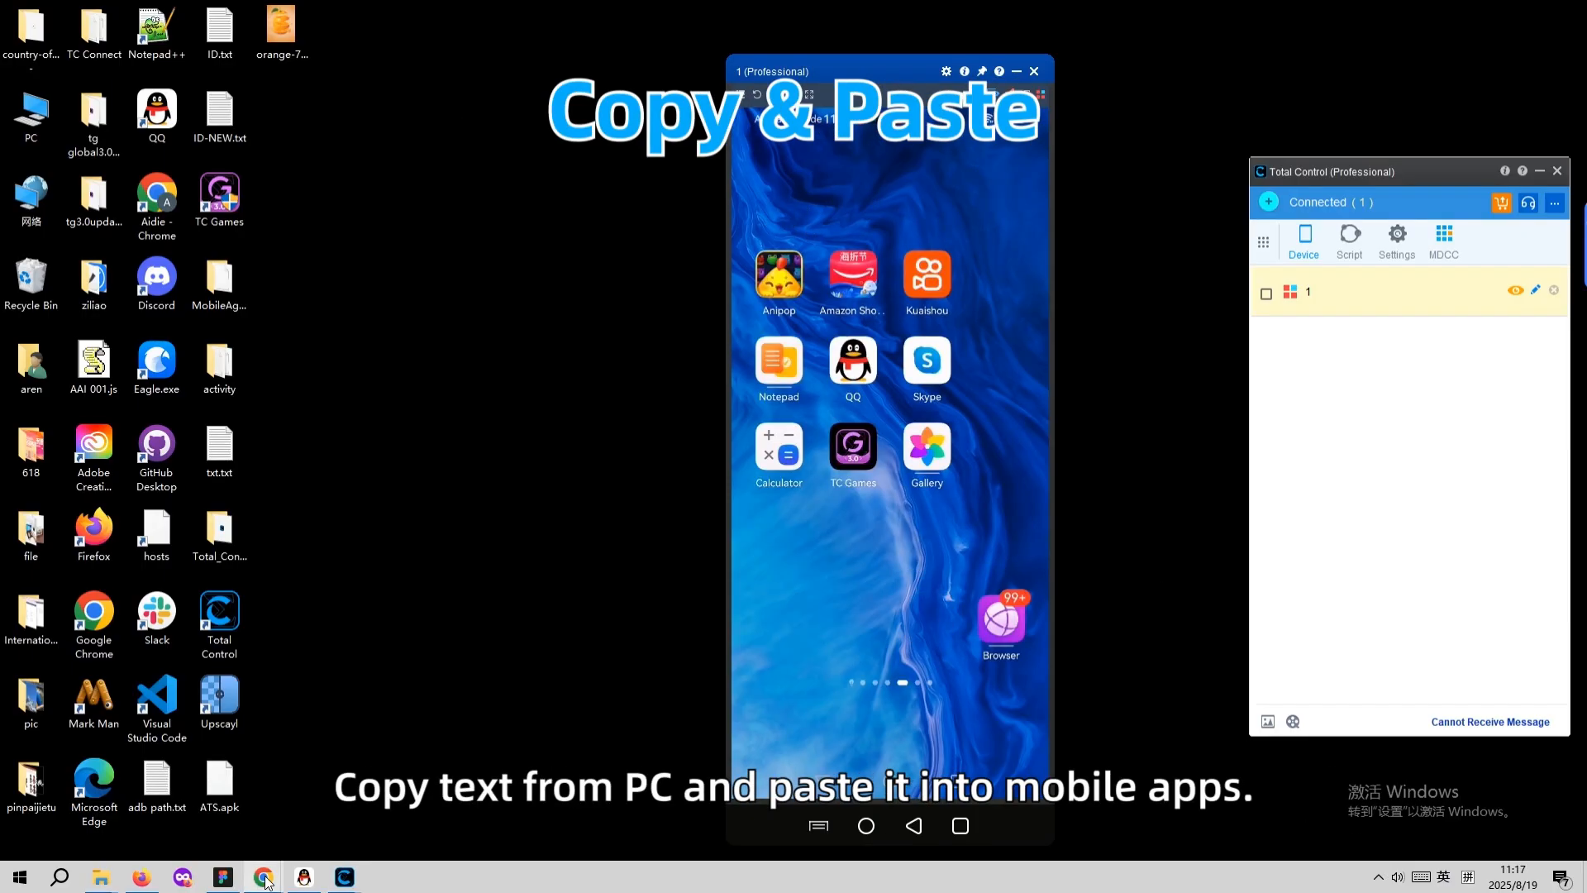
- Switch to Chrome on the Total Control site and ignore the China download warning
{"action": "left_click", "coordinate": [262, 876]}
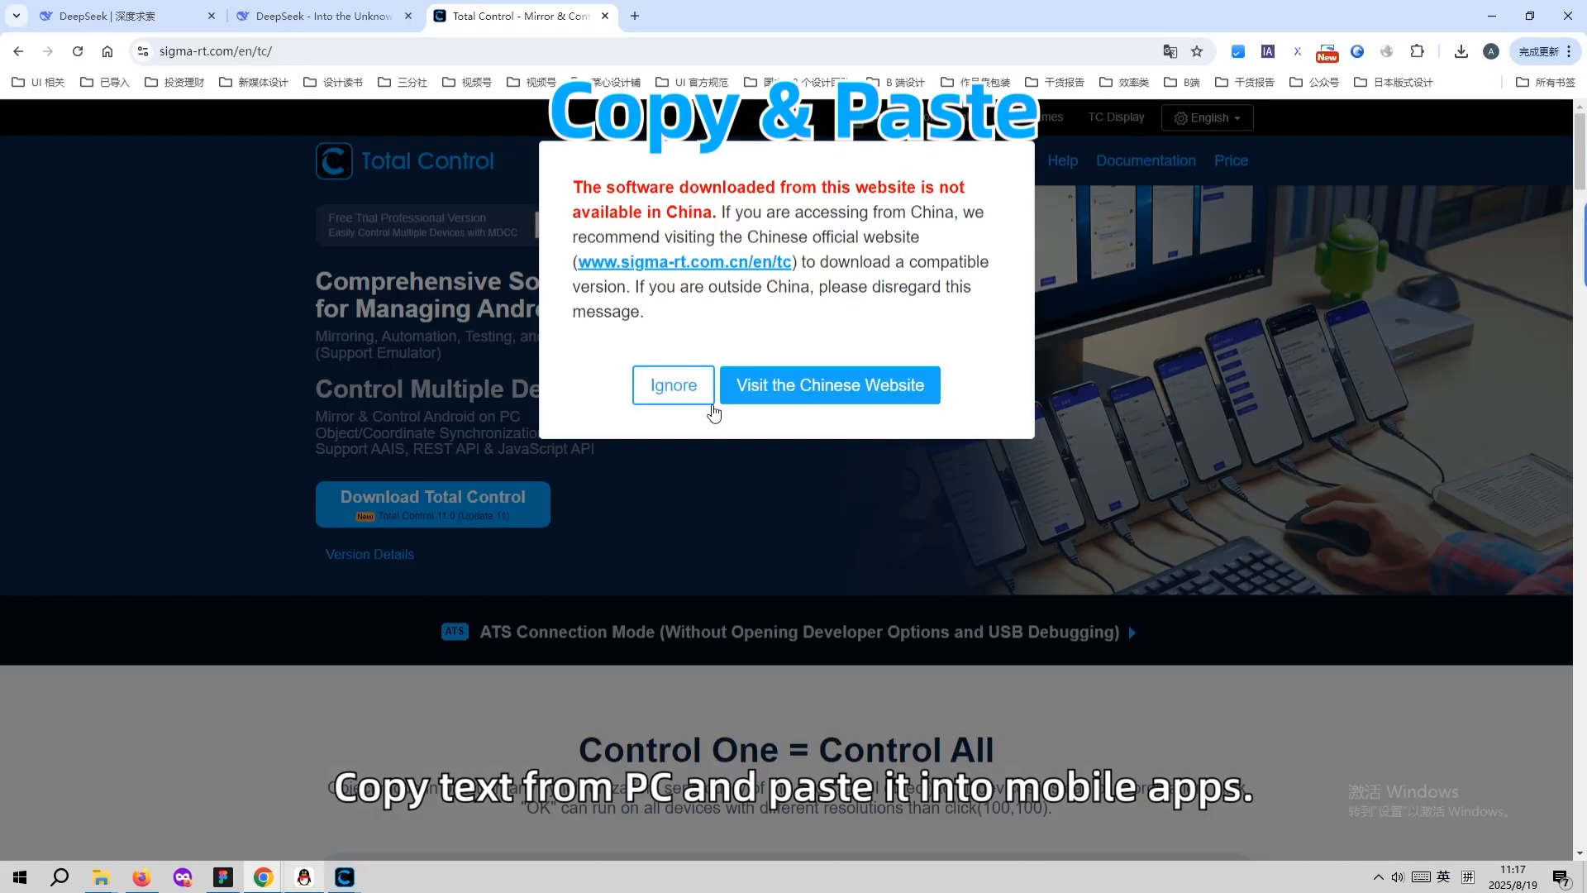
{"action": "left_click", "coordinate": [671, 385]}
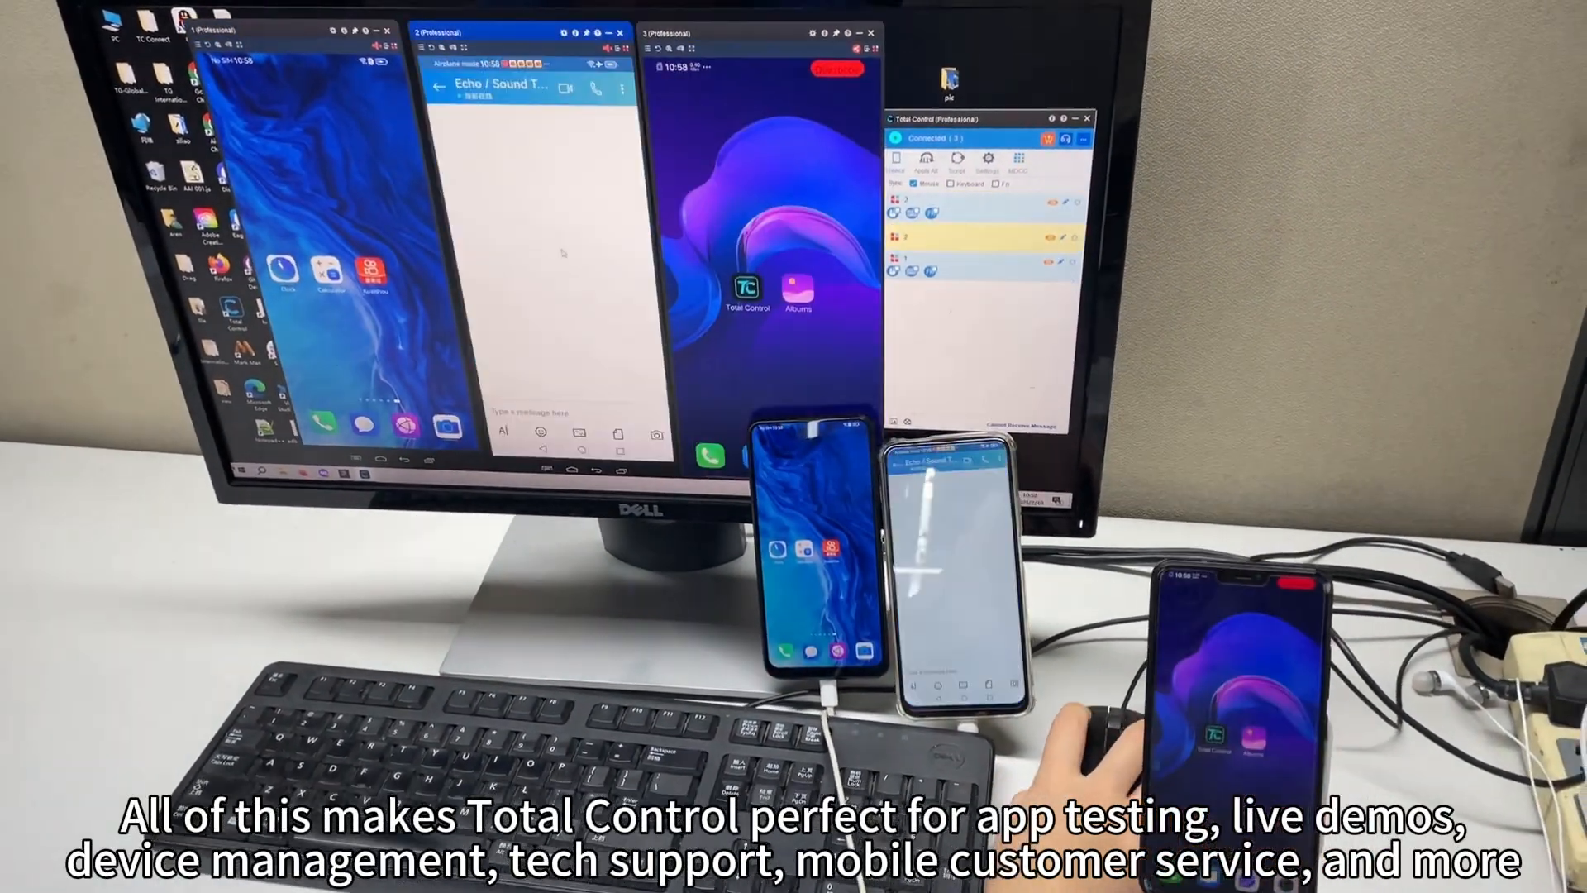
- Send 'Hello, how are you?' in phone 2's echo test chat
{"action": "type", "text": "Hello, how are you?"}
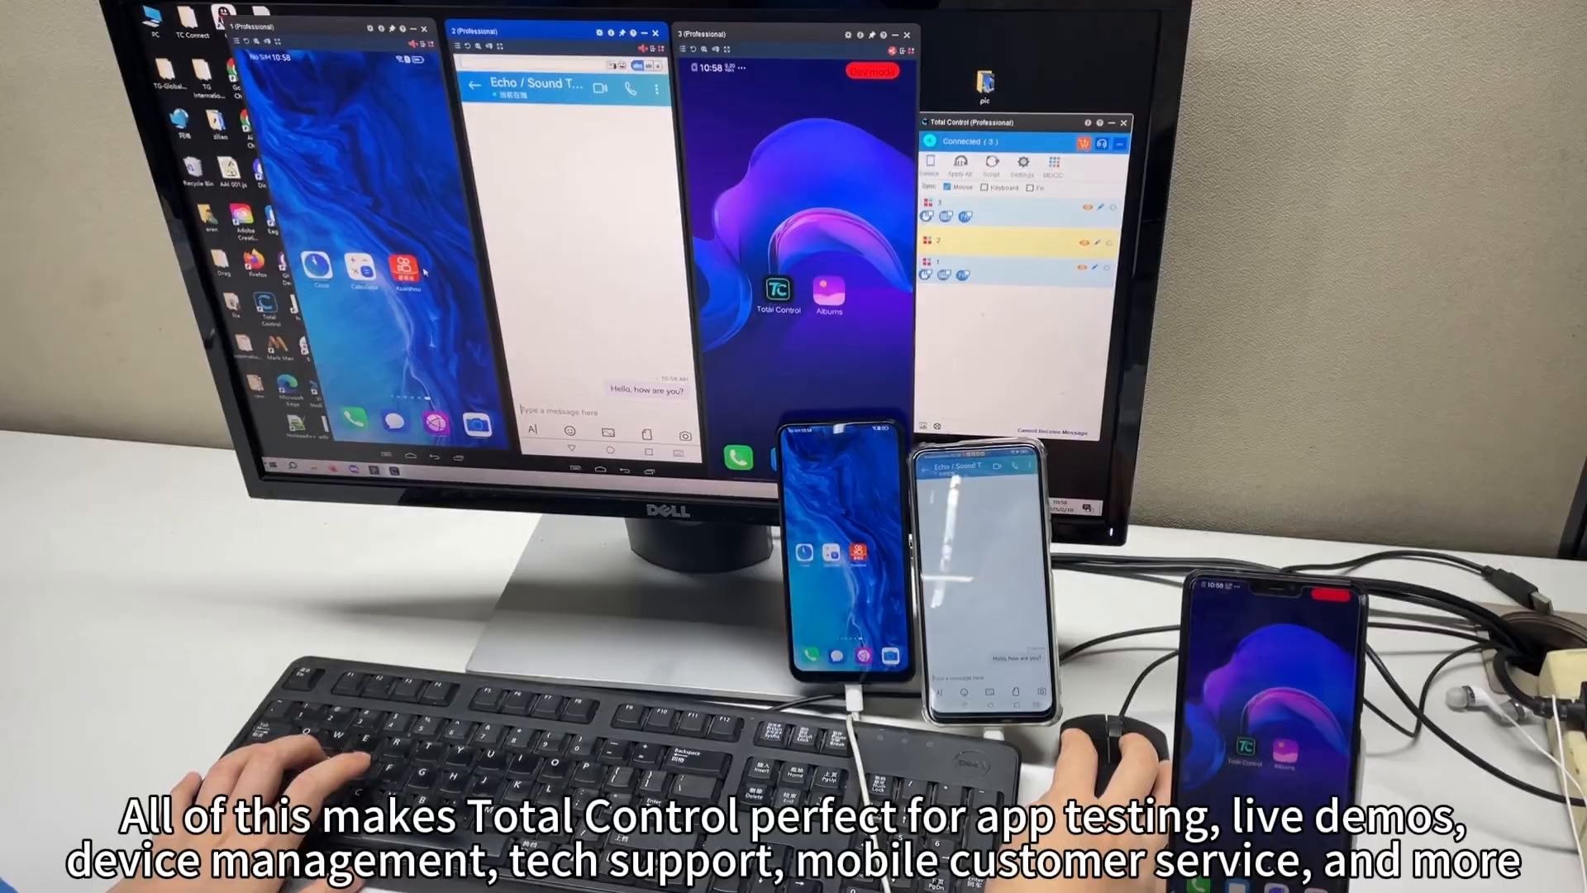